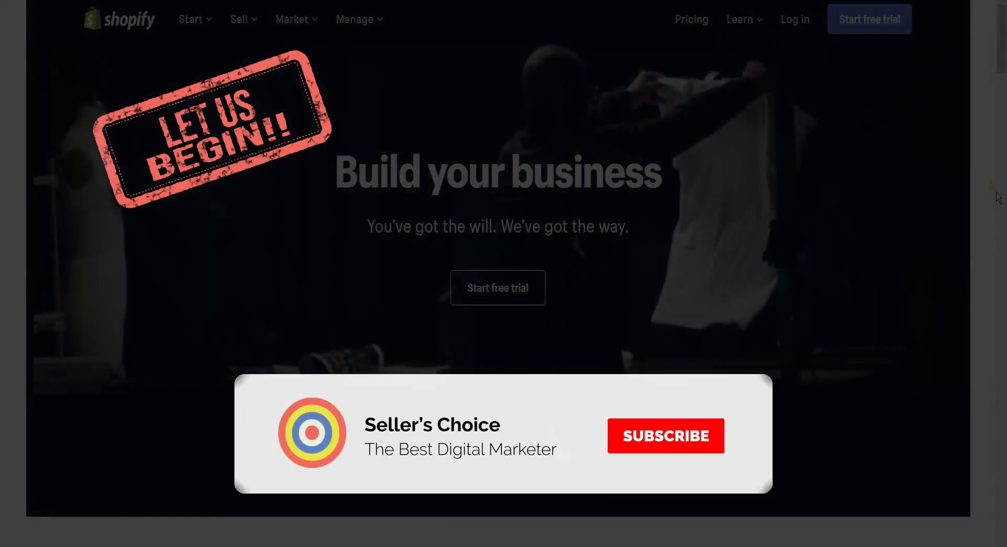
Step: Go to the Shopify store log-in page from the site header
{"action": "left_click", "coordinate": [665, 436]}
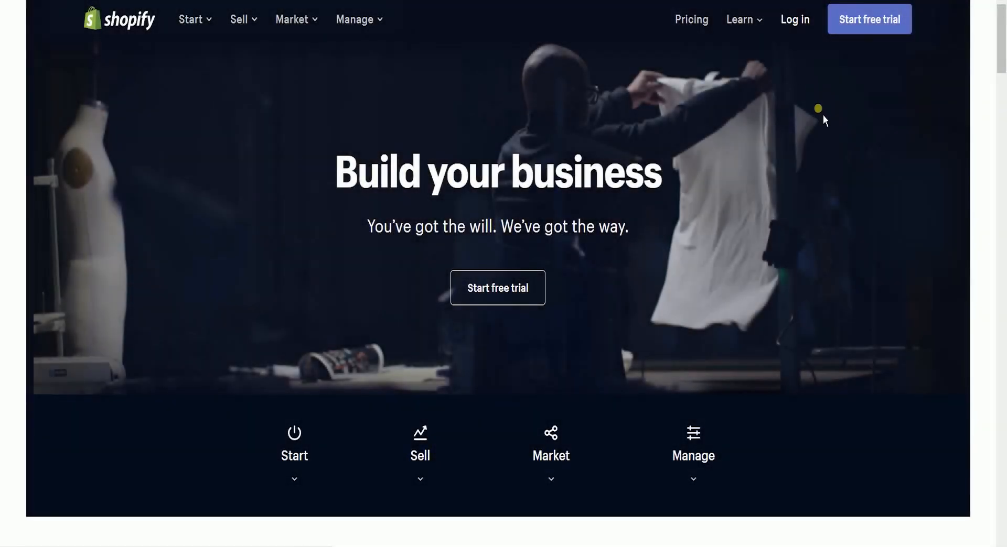
{"action": "left_click", "coordinate": [794, 19]}
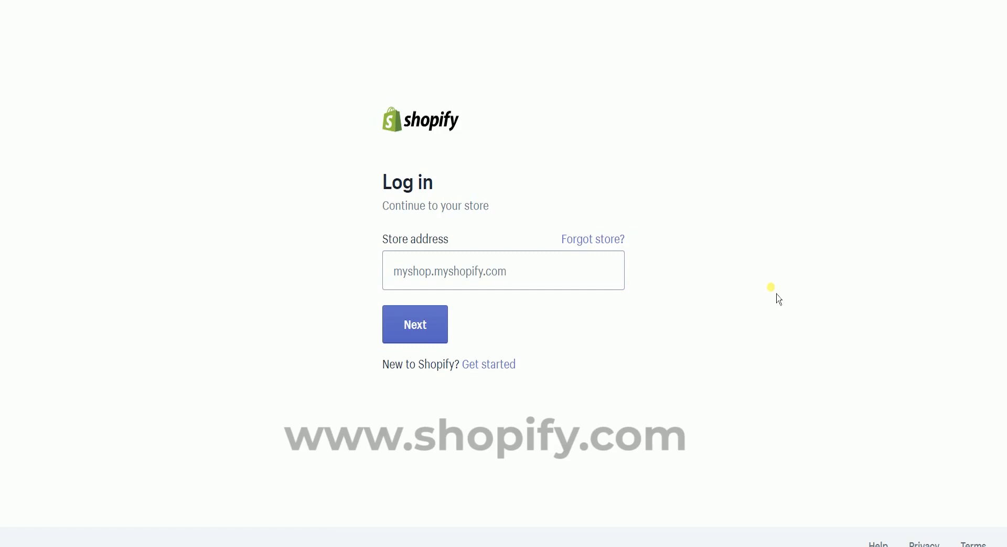
{"action": "mouse_move", "coordinate": [746, 327]}
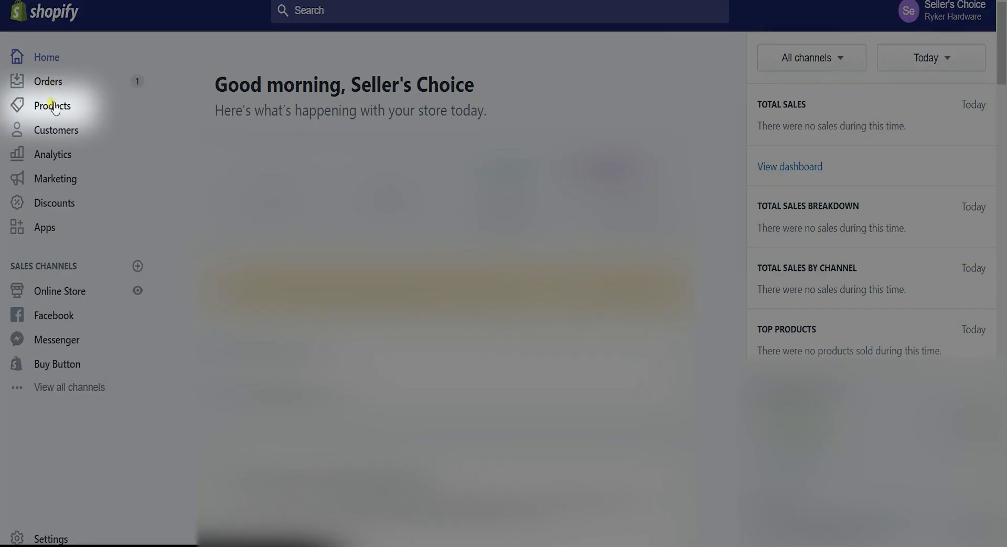
Step: Navigate Products > All products and open the Testing Shirt product
{"action": "left_click", "coordinate": [53, 105]}
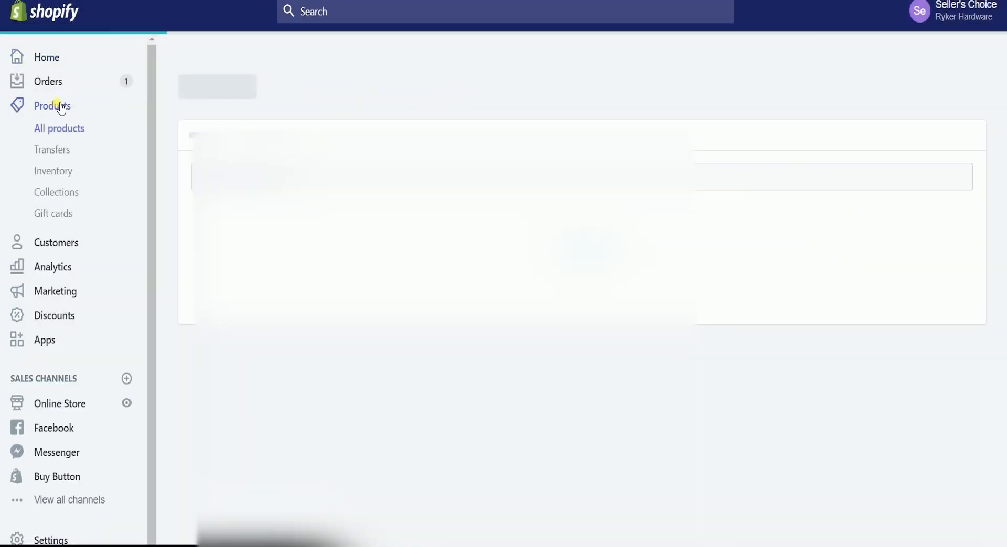
{"action": "left_click", "coordinate": [53, 106]}
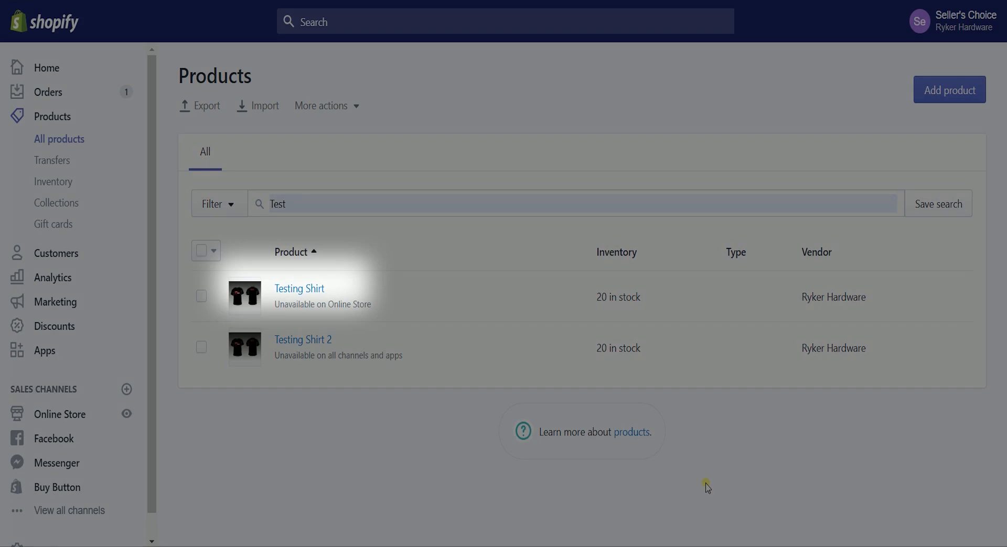
{"action": "mouse_move", "coordinate": [302, 291]}
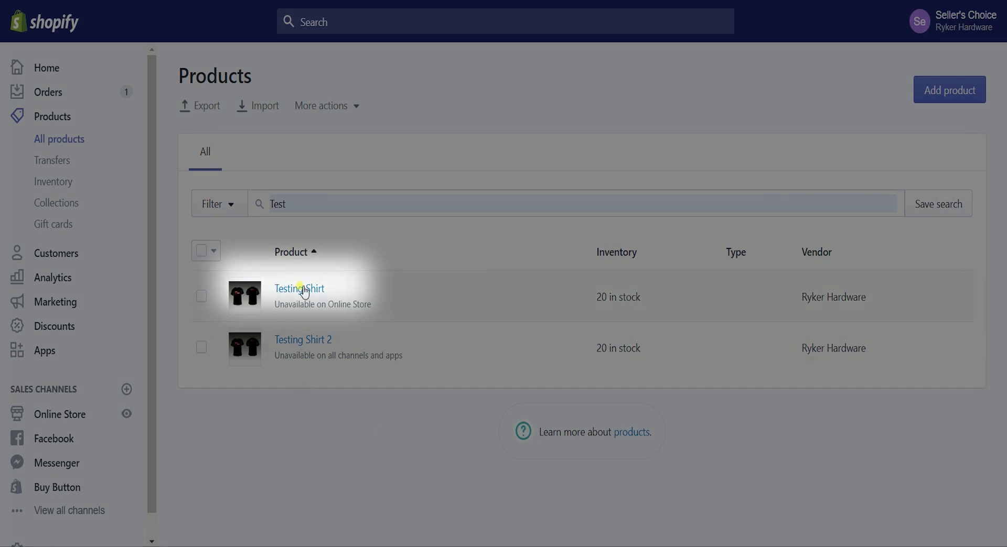
{"action": "left_click", "coordinate": [298, 289]}
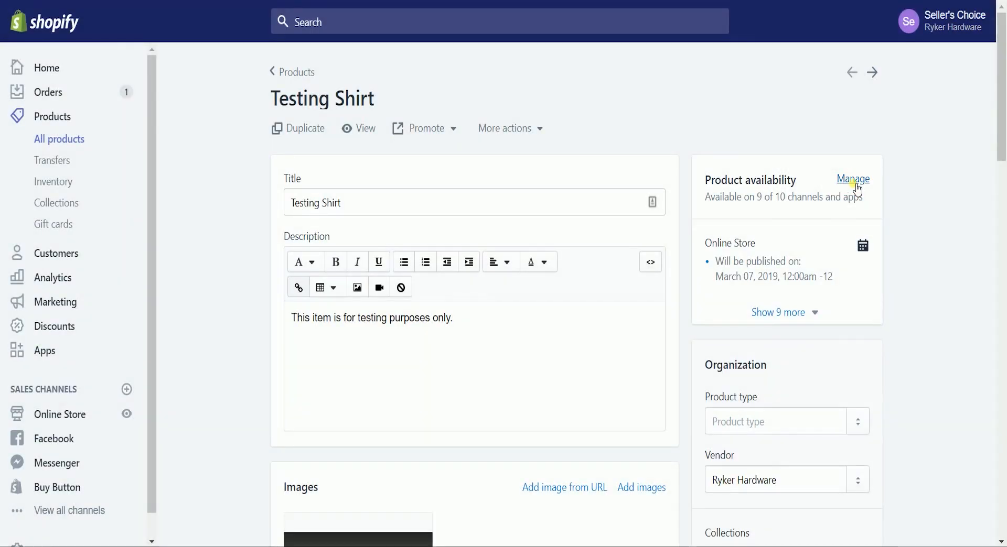
Step: In Manage availability, deselect every channel including Facebook Marketing and confirm with Done
{"action": "left_click", "coordinate": [851, 179]}
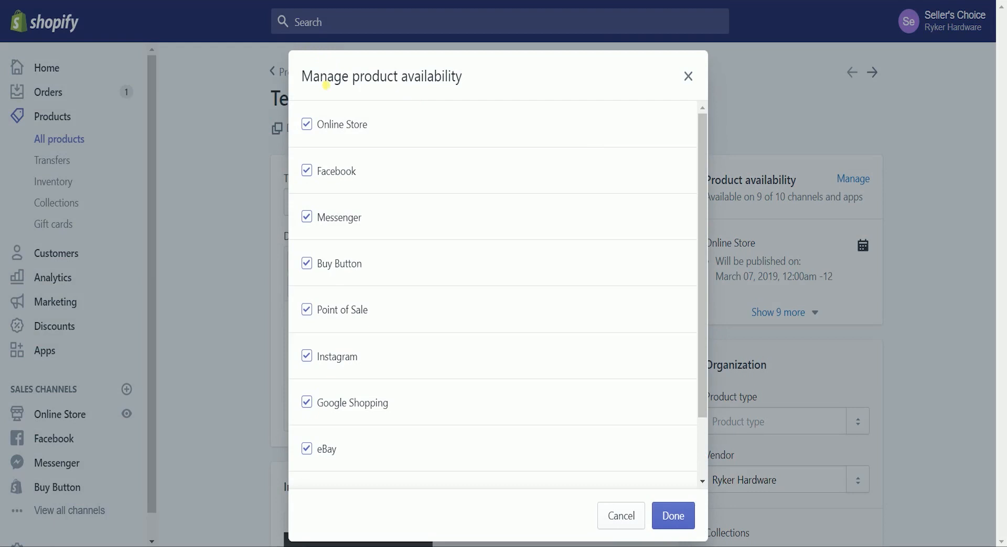
{"action": "mouse_move", "coordinate": [546, 123]}
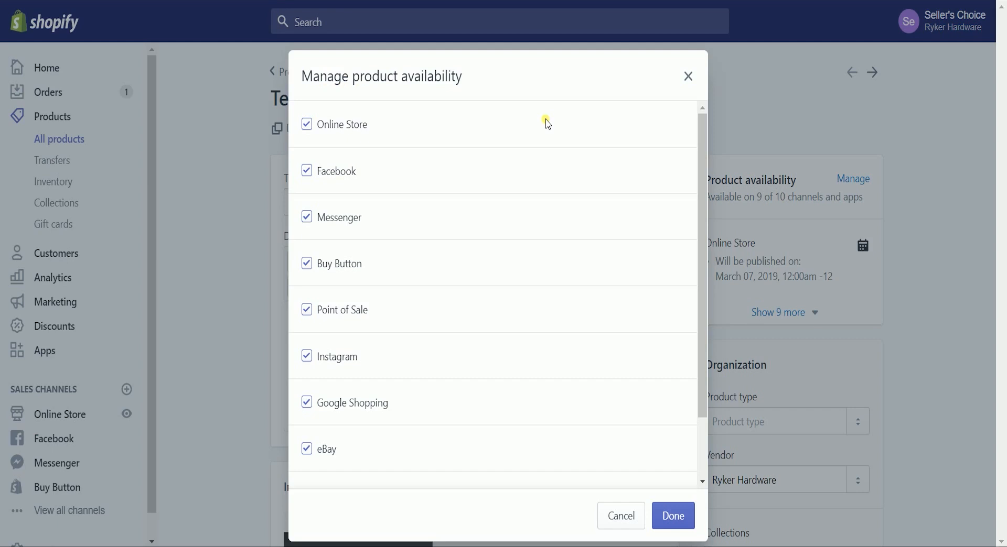
{"action": "left_click", "coordinate": [304, 124]}
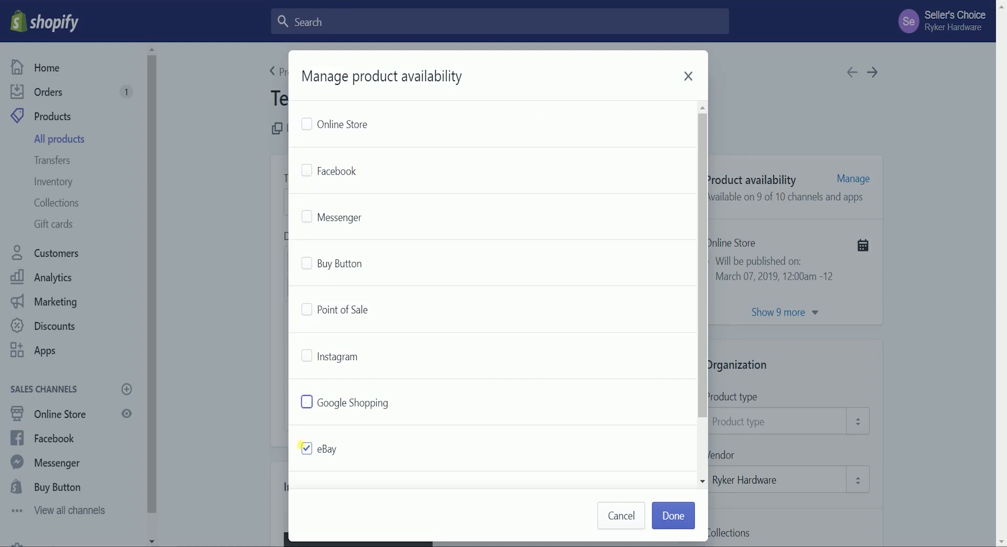
{"action": "scroll", "scroll_direction": "down", "scroll_amount": 3}
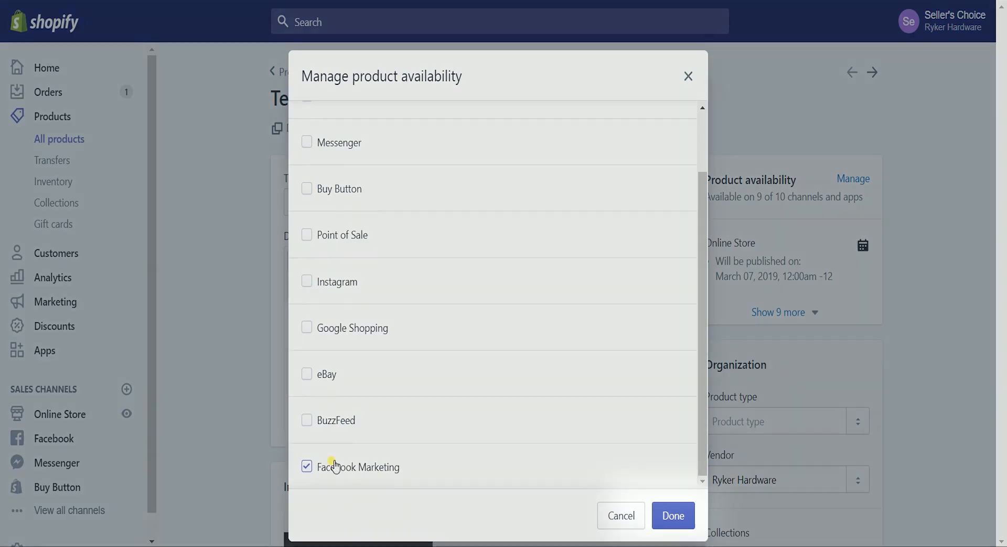
{"action": "left_click", "coordinate": [306, 466]}
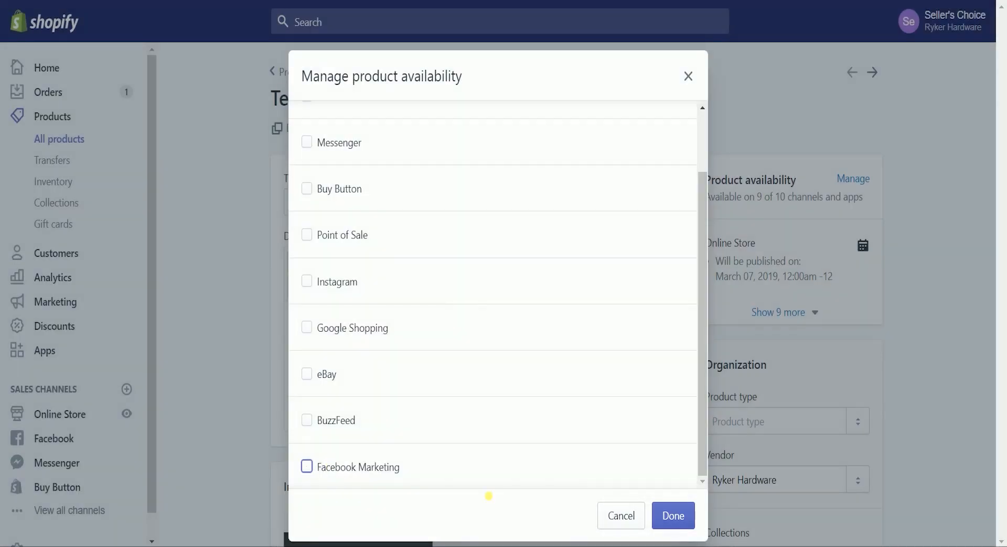
{"action": "left_click", "coordinate": [672, 516]}
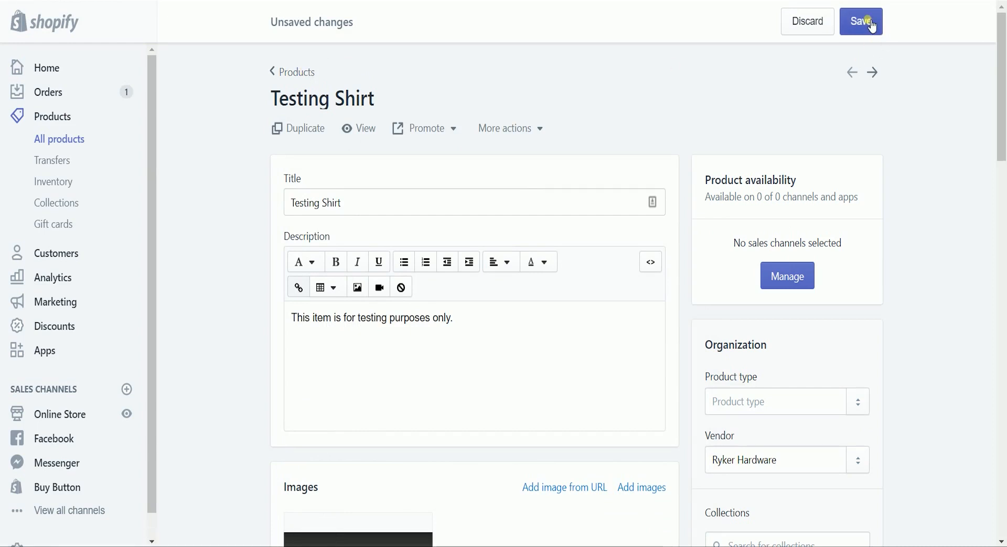
Step: Save Testing Shirt with 0 channels selected, then return via the Products breadcrumb
{"action": "left_click", "coordinate": [860, 21]}
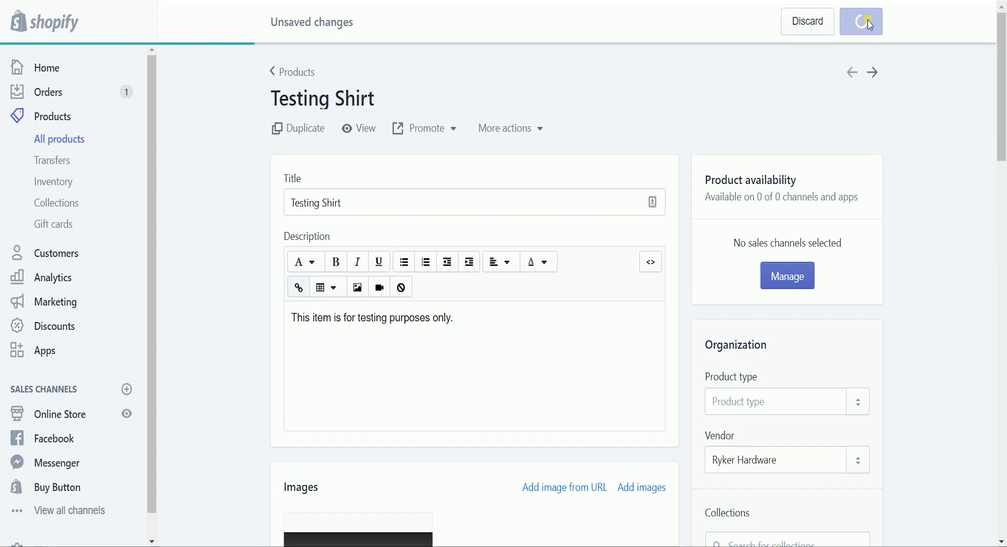
{"action": "left_click", "coordinate": [859, 21]}
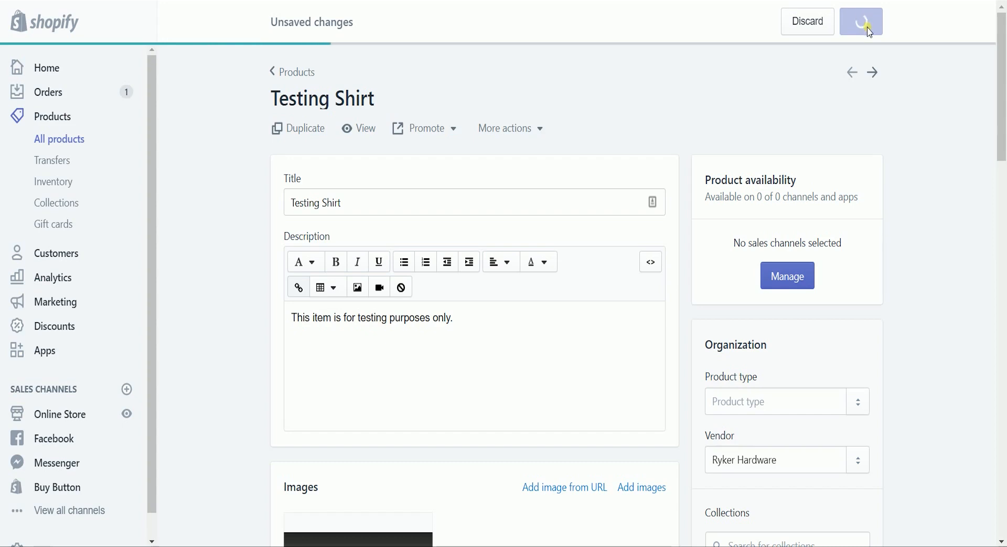
{"action": "left_click", "coordinate": [860, 21]}
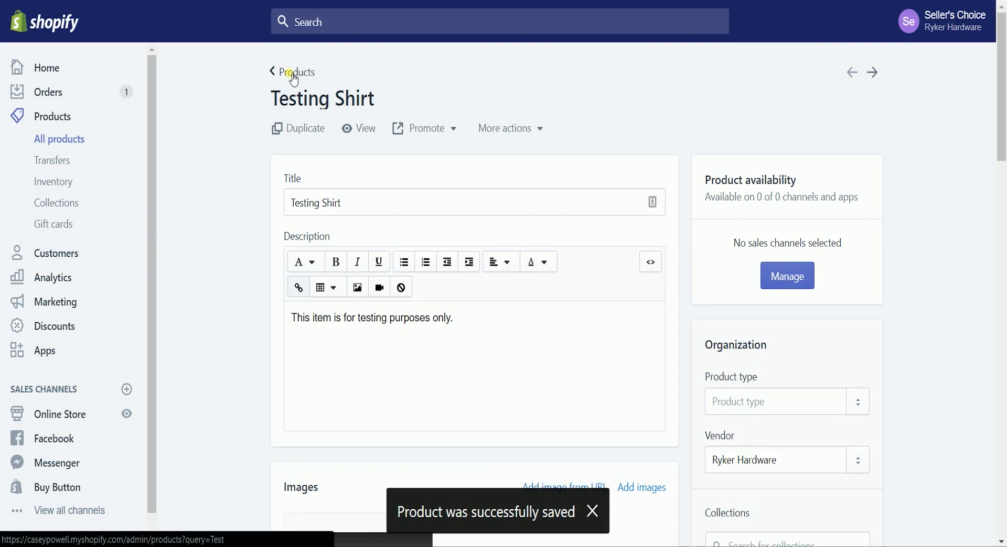
{"action": "left_click", "coordinate": [296, 72]}
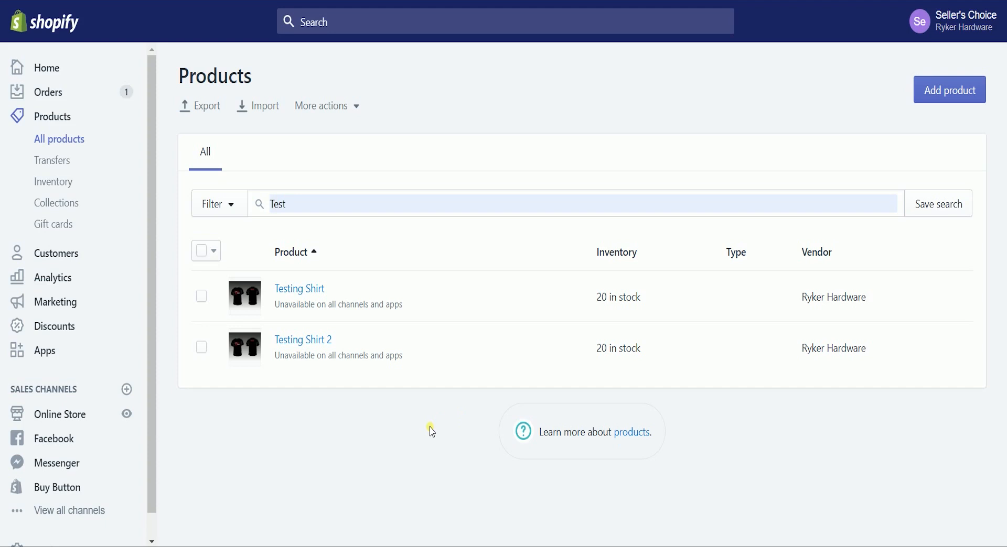
{"action": "mouse_move", "coordinate": [383, 459]}
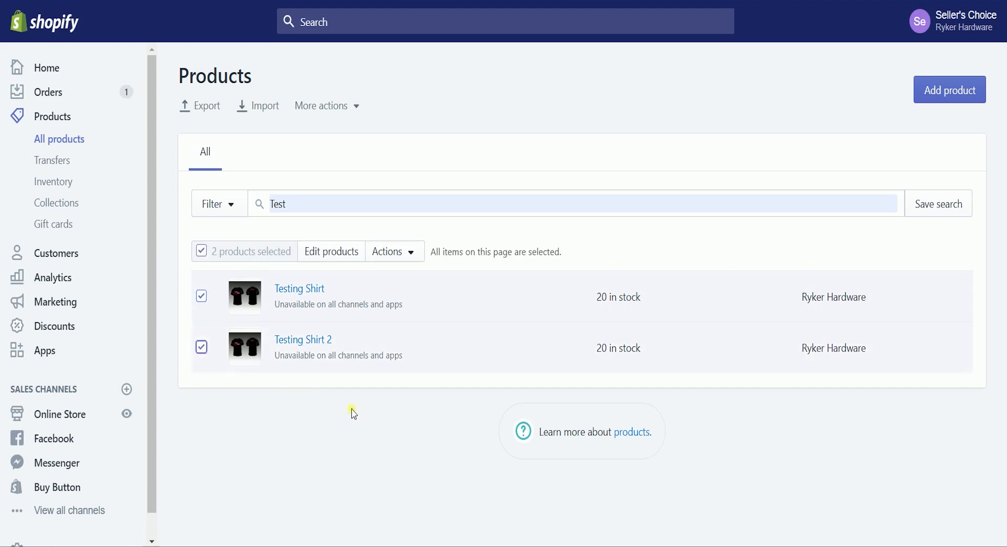
{"action": "mouse_move", "coordinate": [356, 416]}
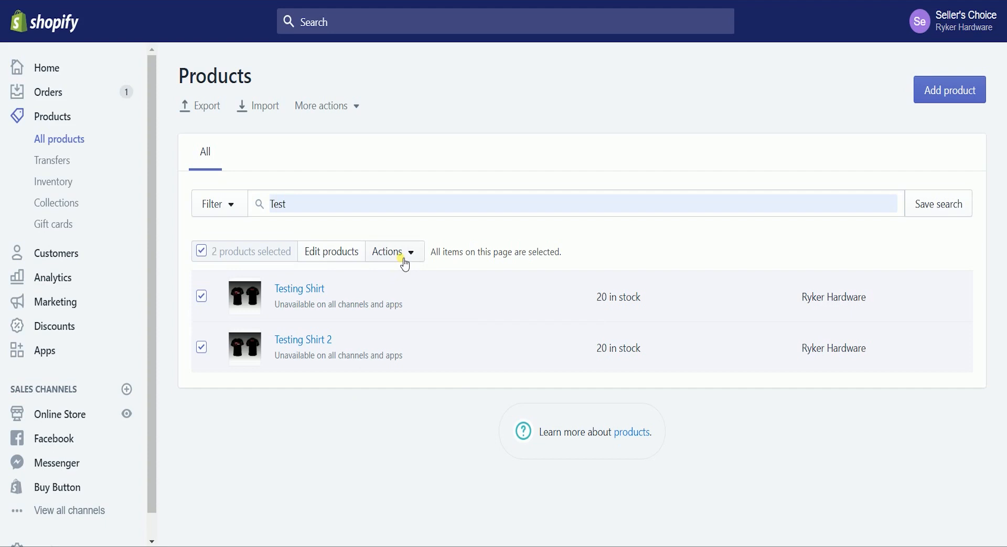
Step: From the bulk Actions menu choose Make products unavailable for both selected shirts
{"action": "left_click", "coordinate": [390, 251]}
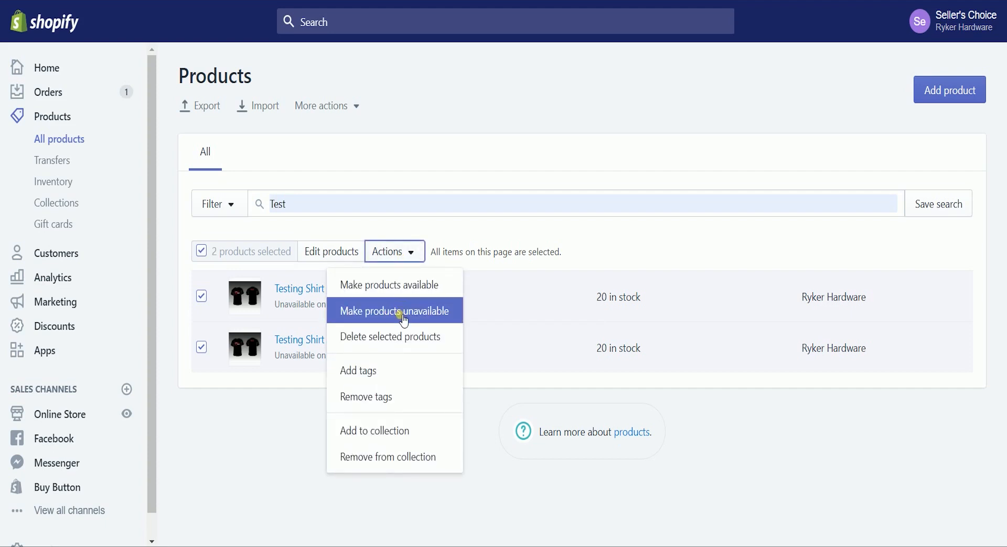
{"action": "left_click", "coordinate": [393, 310]}
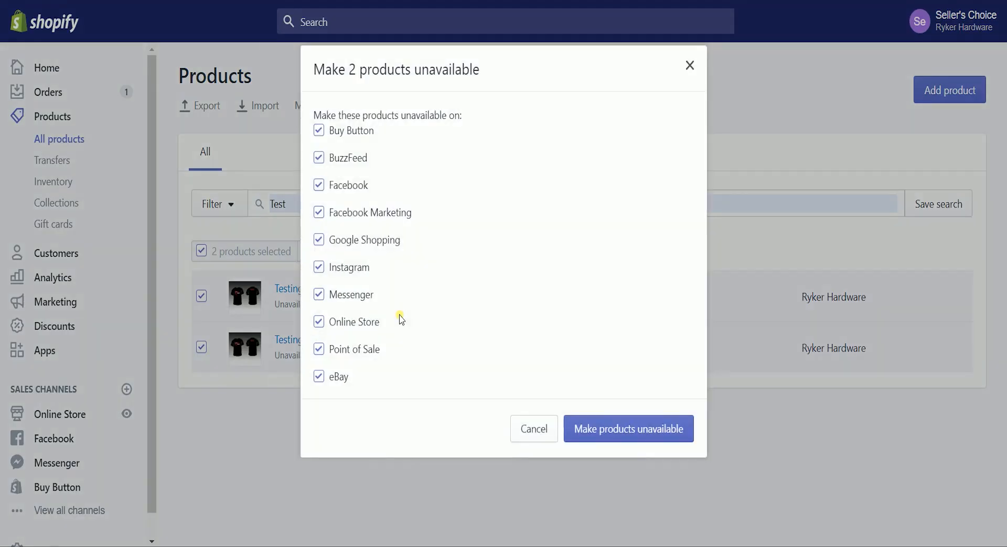
{"action": "mouse_move", "coordinate": [416, 179]}
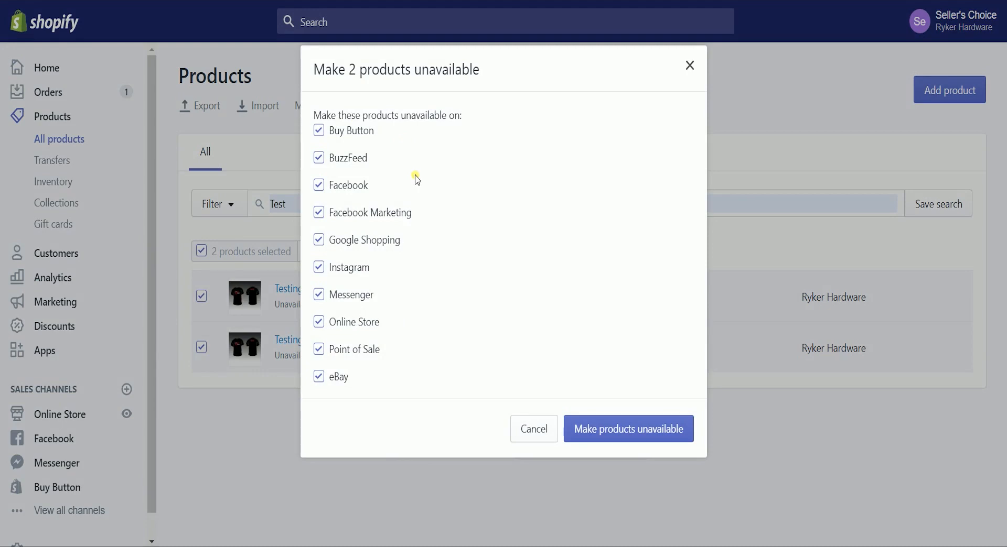
{"action": "mouse_move", "coordinate": [419, 198]}
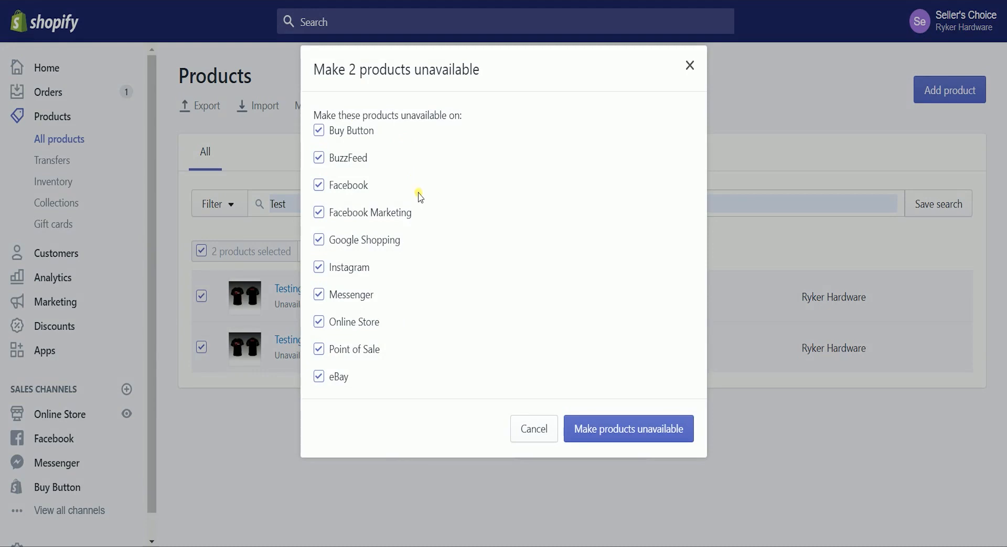
{"action": "mouse_move", "coordinate": [416, 380]}
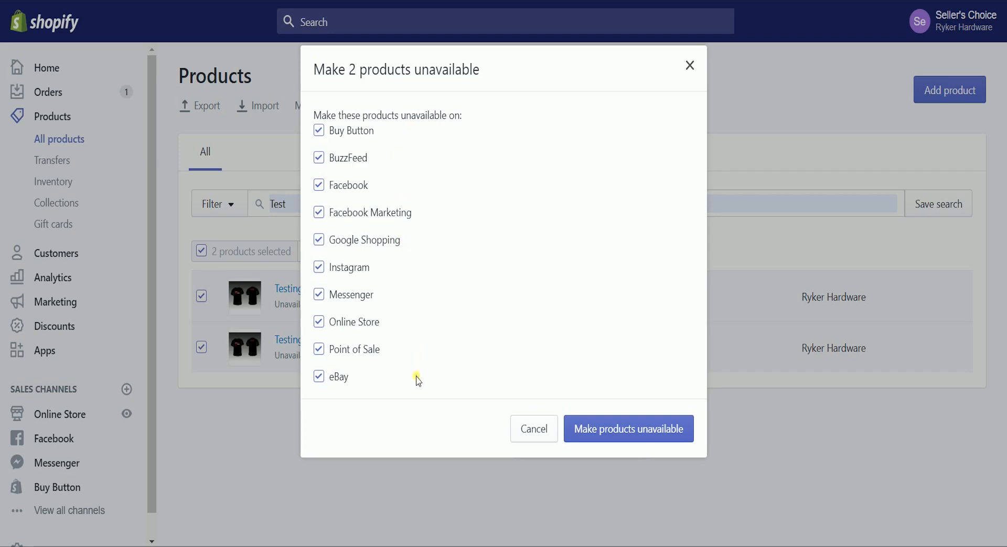
{"action": "mouse_move", "coordinate": [583, 474]}
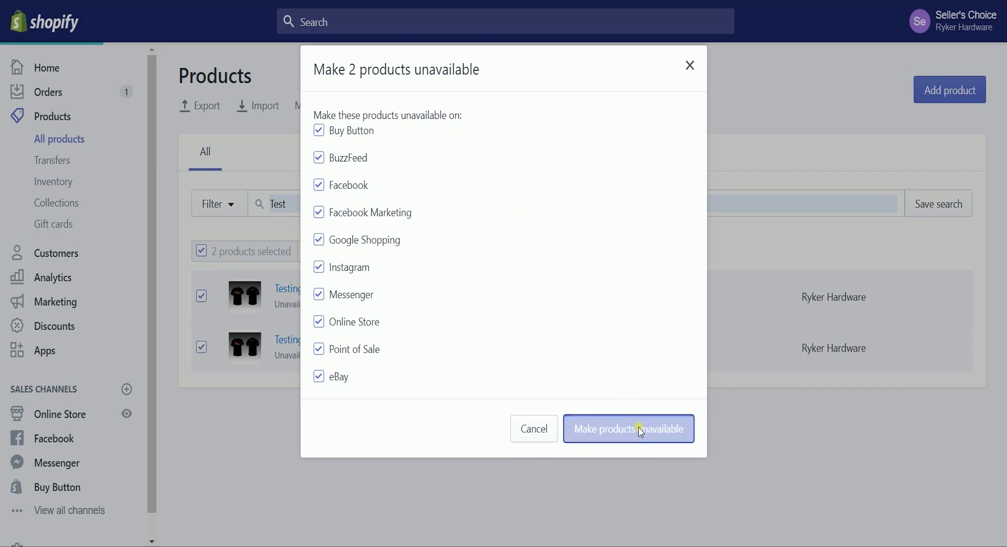
Step: Confirm Make products unavailable, hiding both Testing Shirts from all ten channels
{"action": "left_click", "coordinate": [627, 428]}
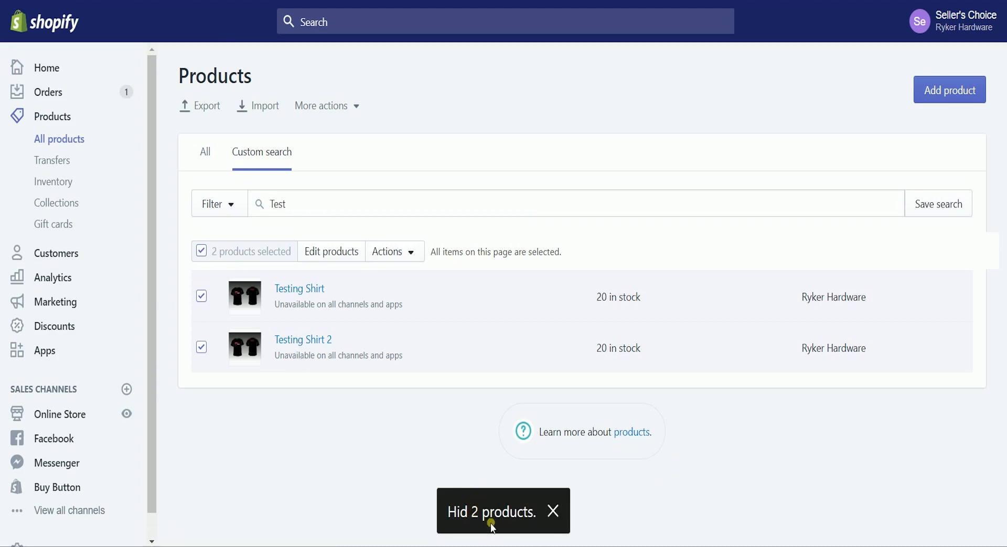
{"action": "left_click", "coordinate": [553, 512]}
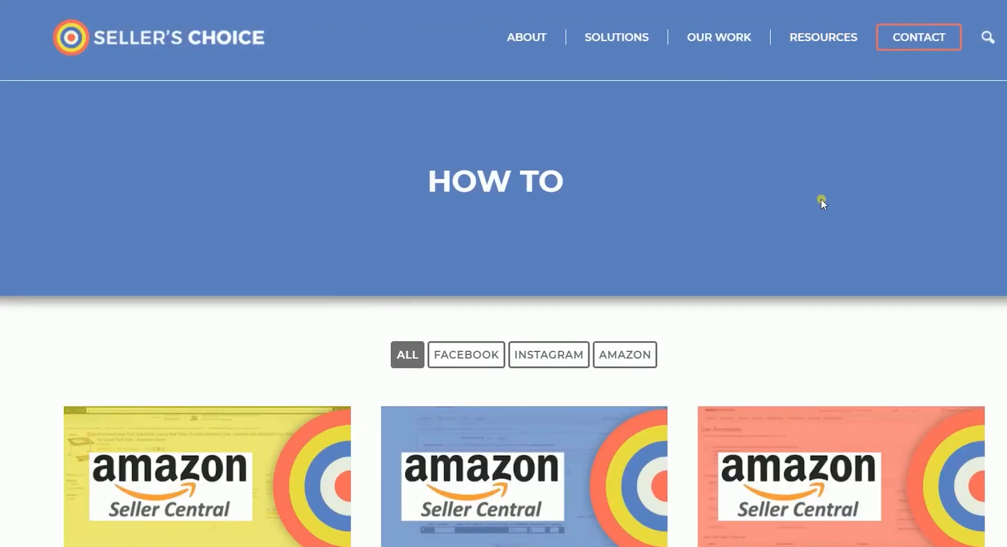
Step: Scroll down the Seller's Choice How To page and go to the Blog page
{"action": "scroll", "scroll_direction": "down", "scroll_amount": 3}
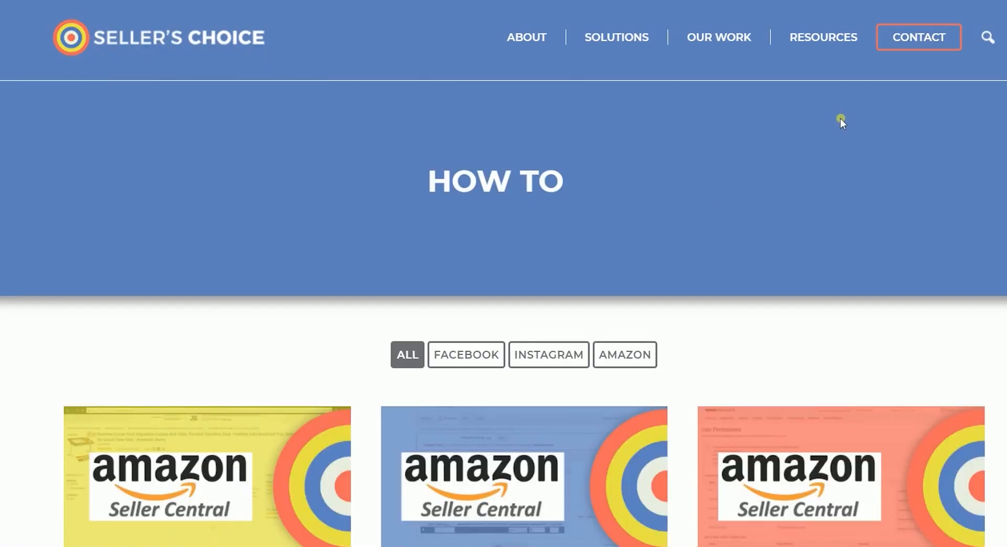
{"action": "mouse_move", "coordinate": [862, 201]}
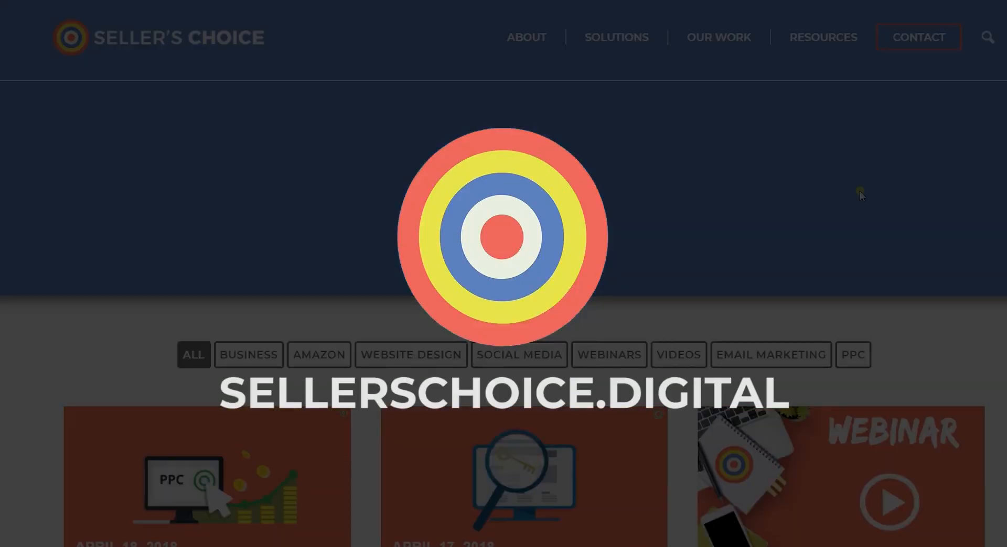
{"action": "scroll", "scroll_direction": "down", "scroll_amount": 3}
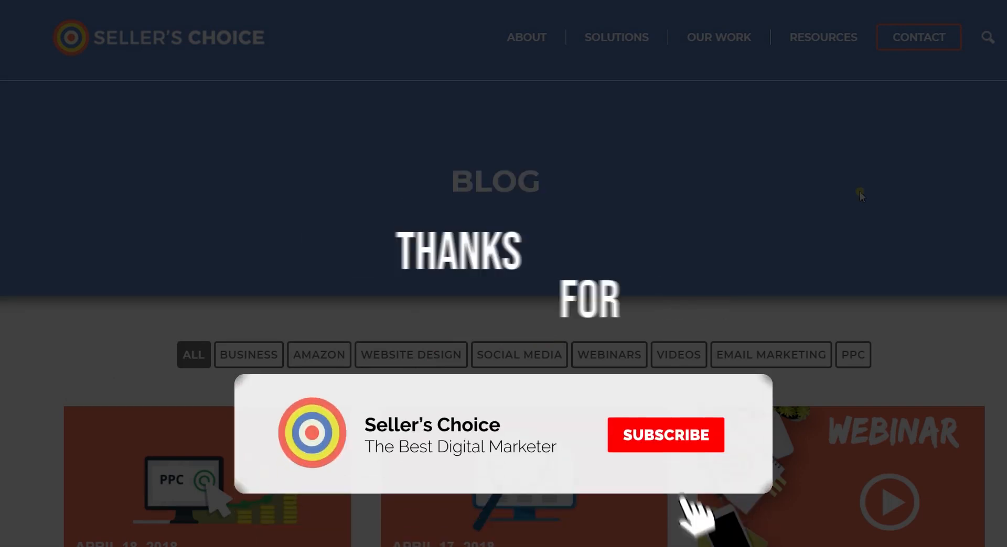
{"action": "left_click", "coordinate": [665, 436]}
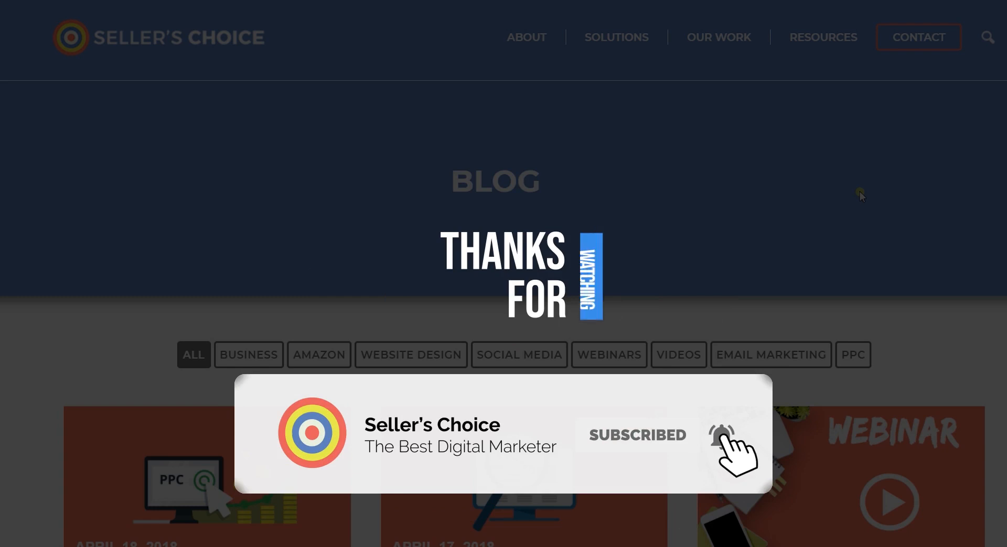